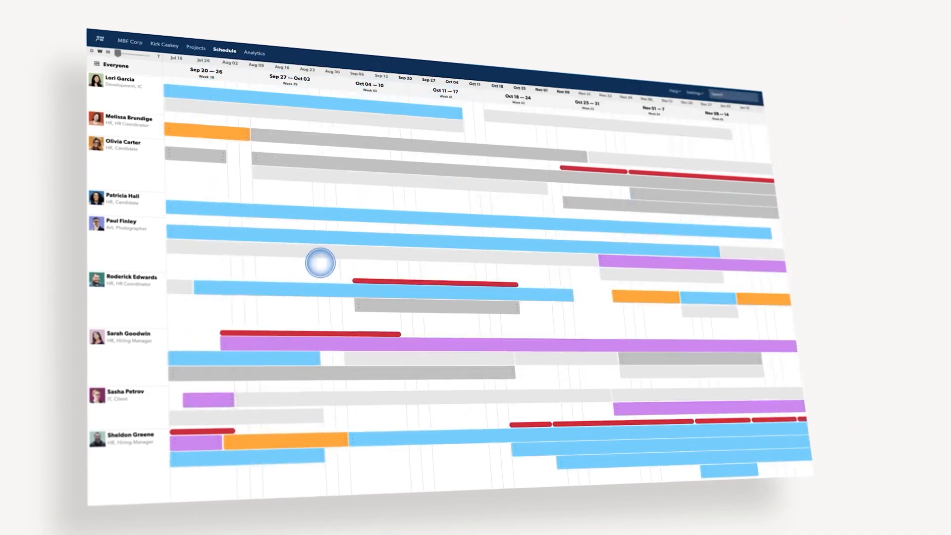
View an assignment bar's details, then switch the resource schedule to Allocation Heatmap
left_click(320, 263)
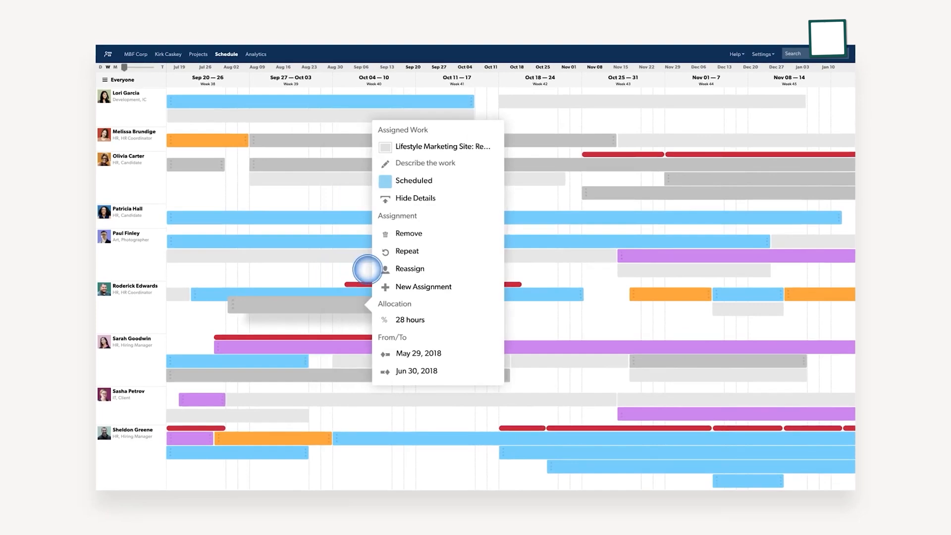
left_click(410, 269)
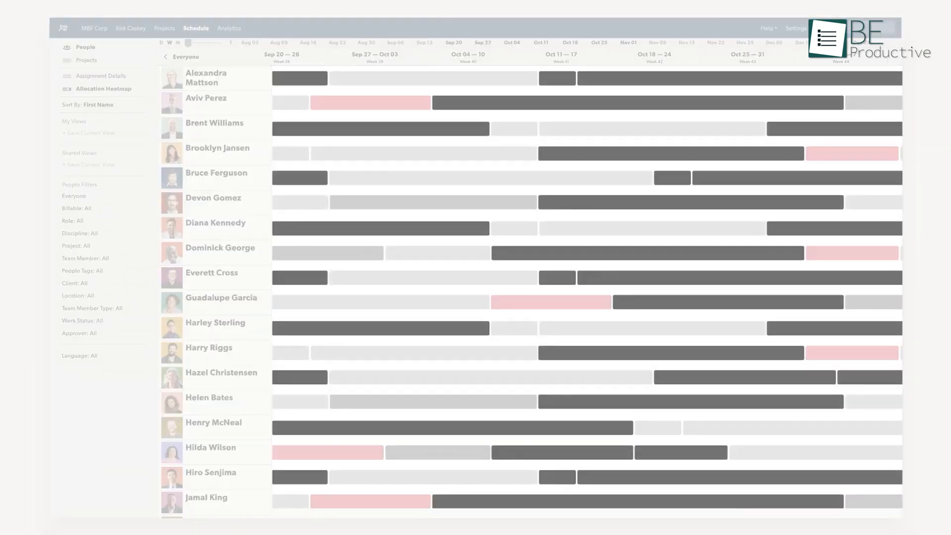
scroll("down", 3)
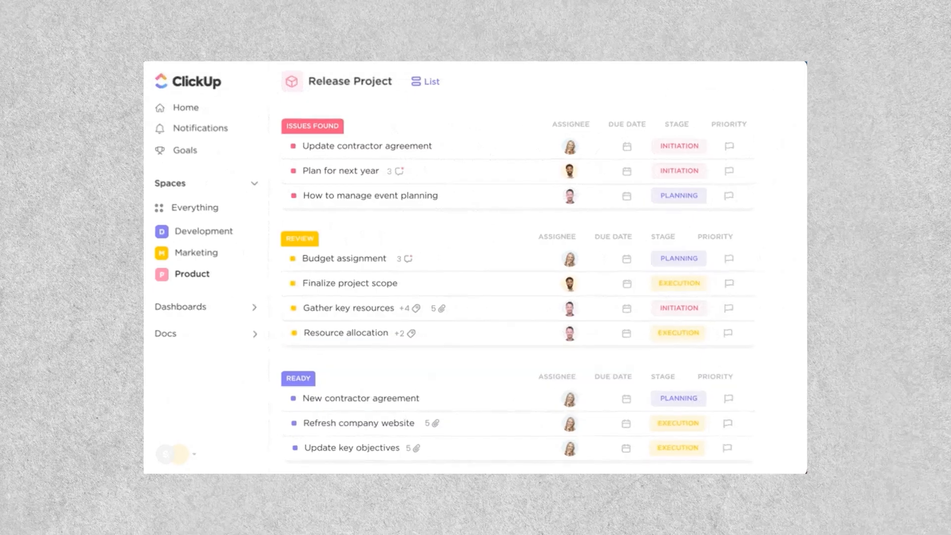
Show Release Project as Gantt and board, then open Manage statuses for TO DO
left_click(426, 81)
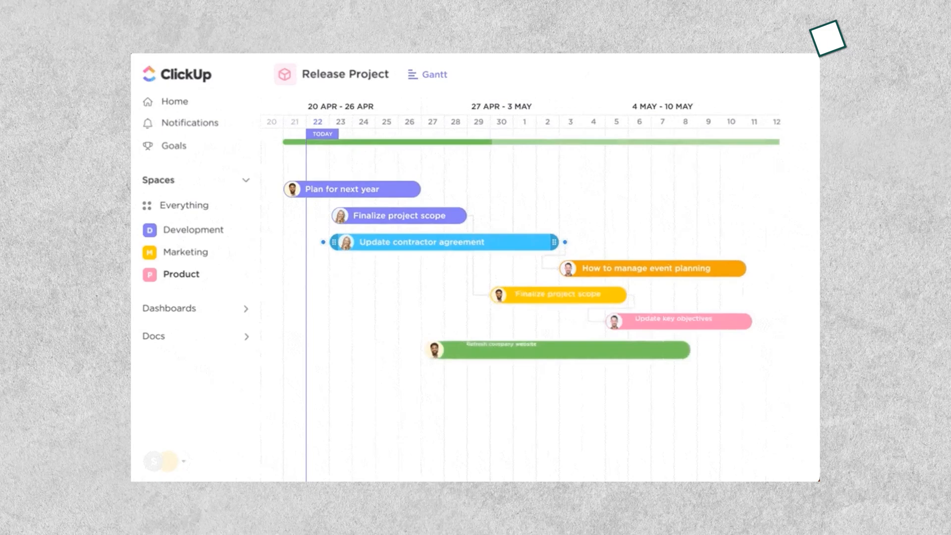
left_click(426, 74)
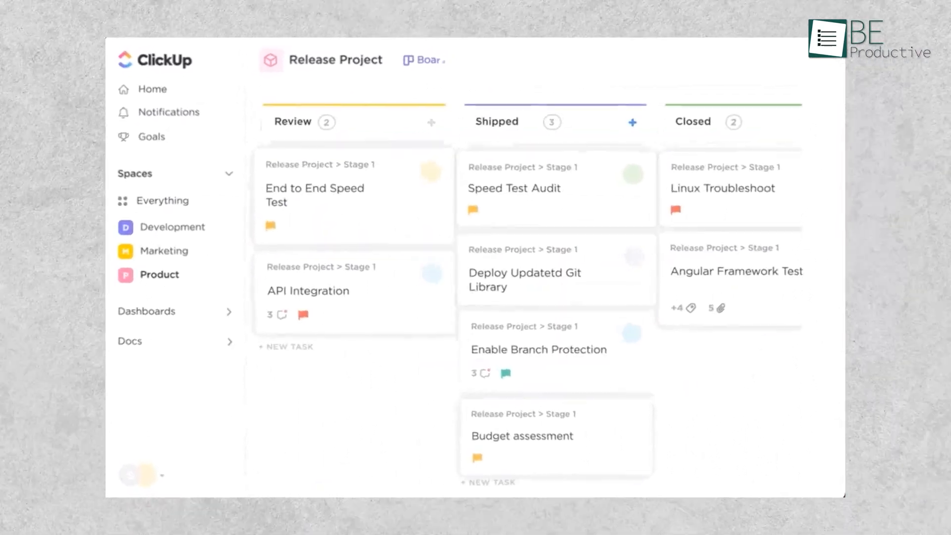
left_click(422, 60)
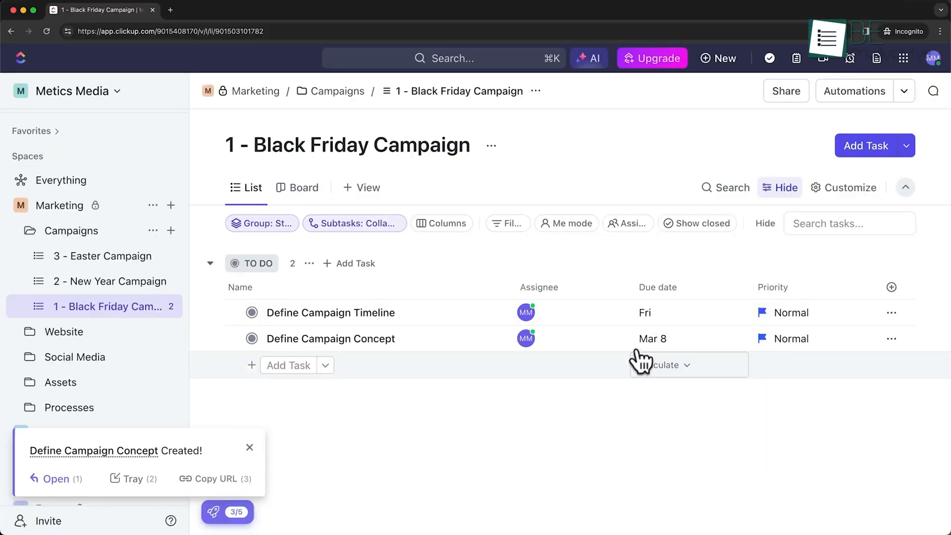
mouse_move(421, 345)
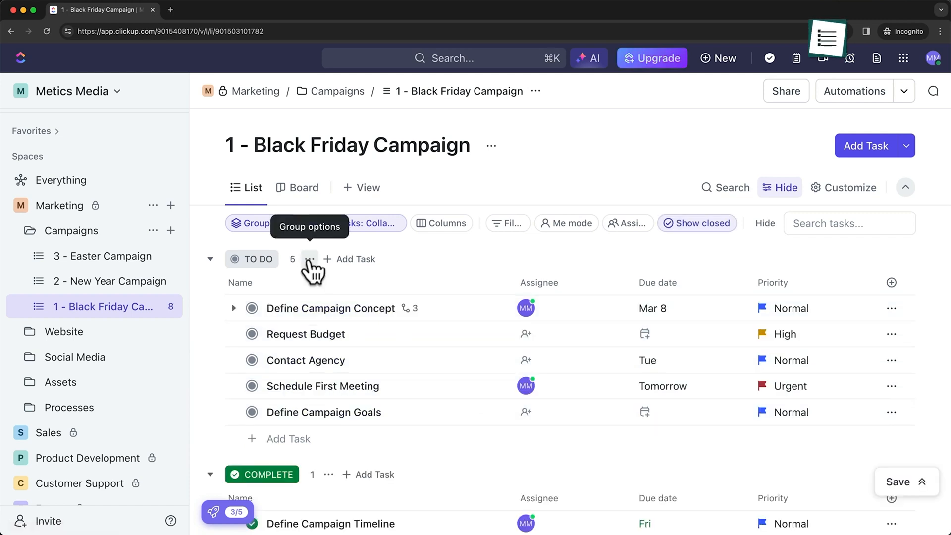
left_click(309, 259)
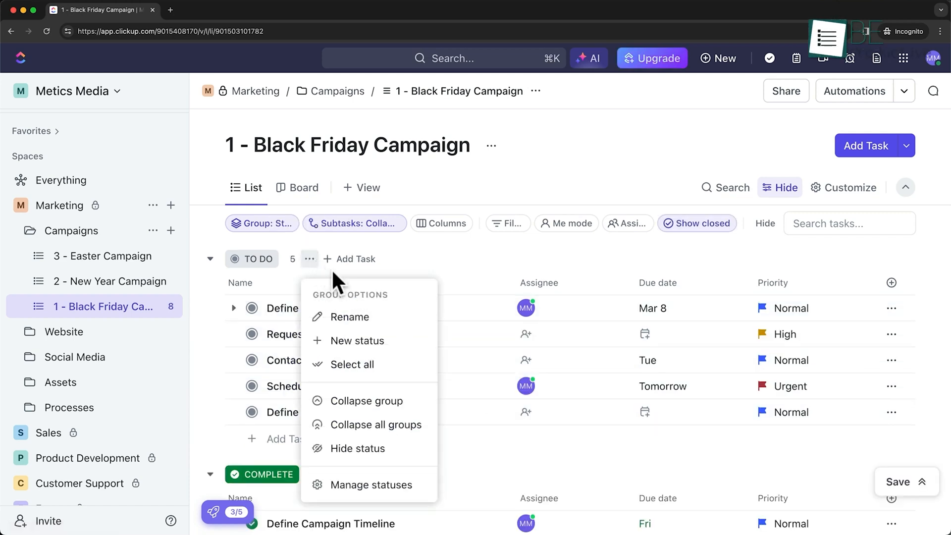
mouse_move(369, 485)
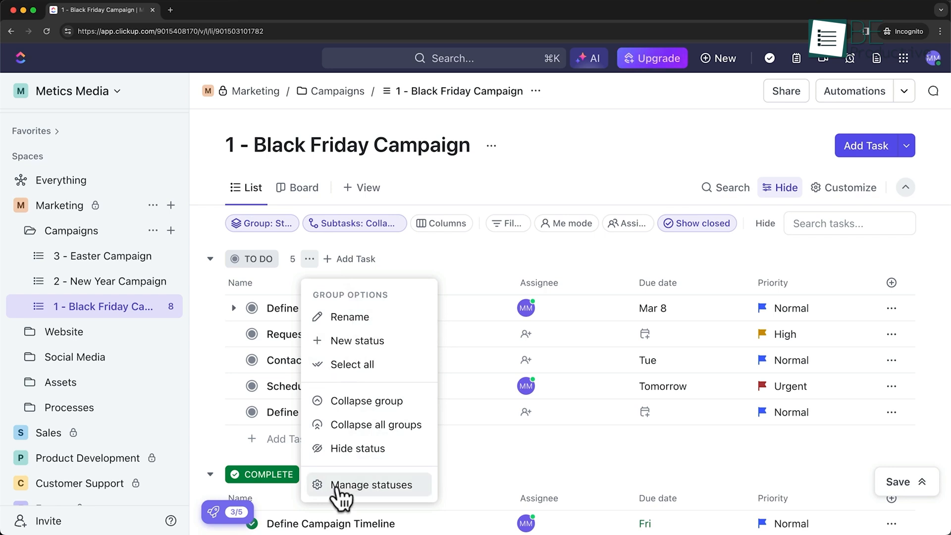
left_click(371, 484)
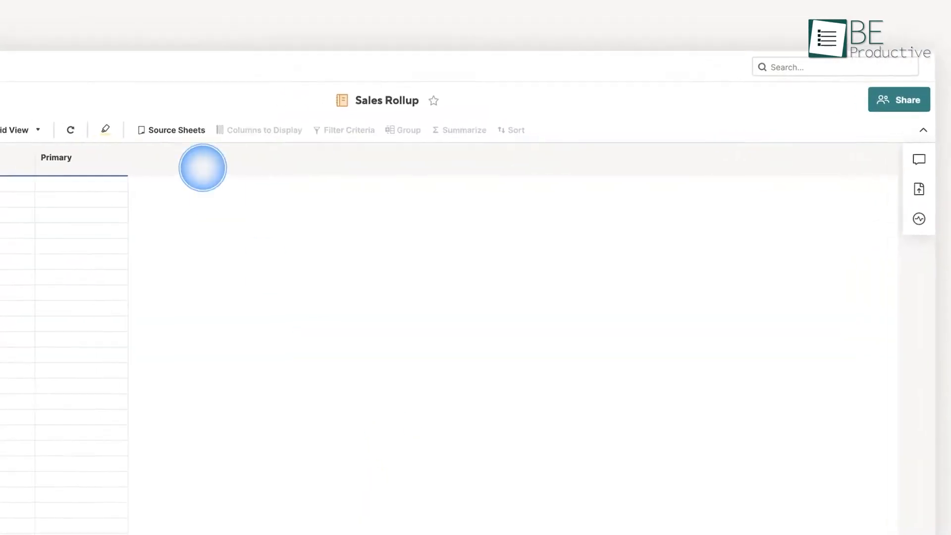
Pick four source sheets for Sales Rollup and include the Sheet Name and Rep columns
left_click(177, 130)
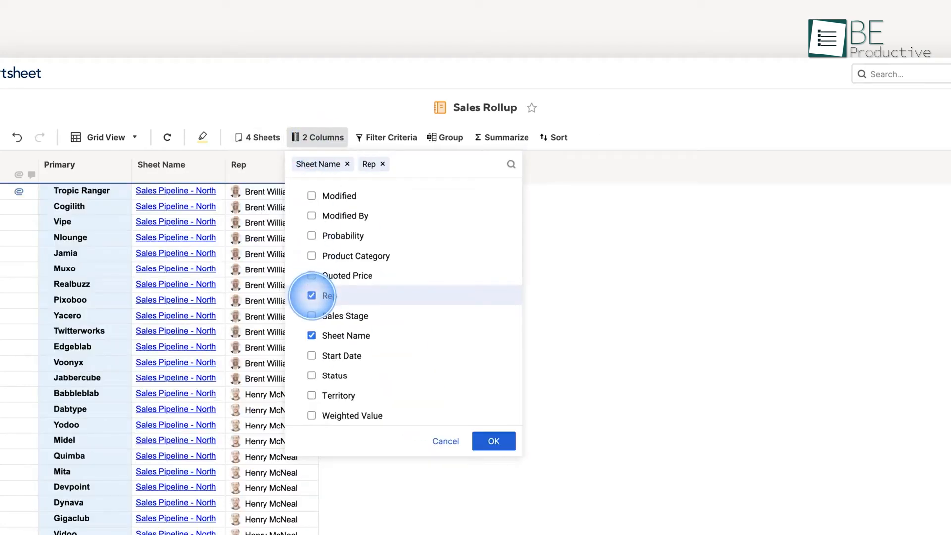
left_click(492, 441)
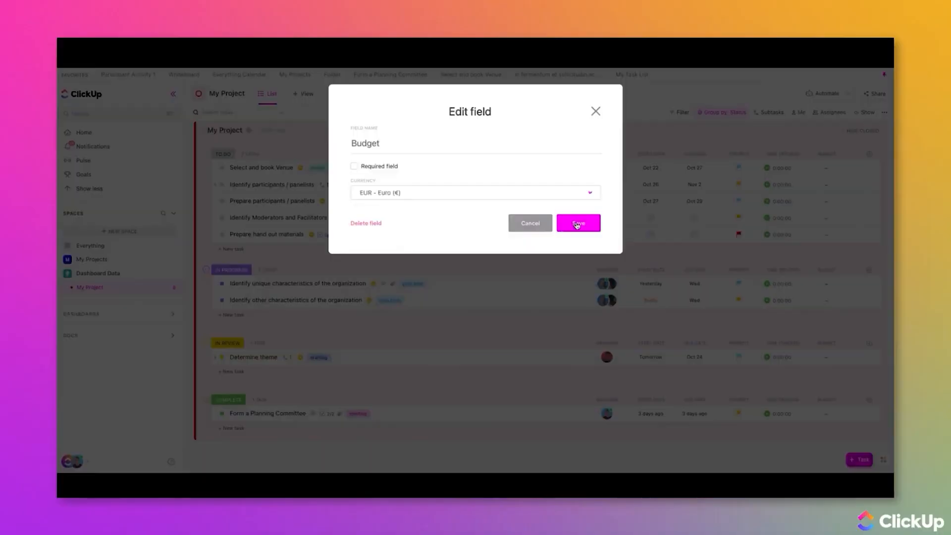
Save the euro Budget field, view accounts as table and by status, and whiteboard a doc
left_click(576, 222)
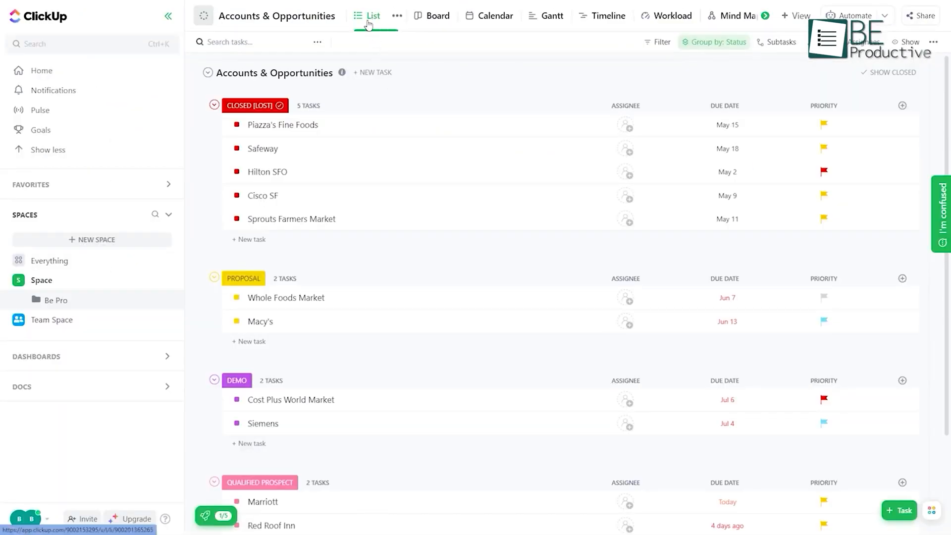
left_click(477, 16)
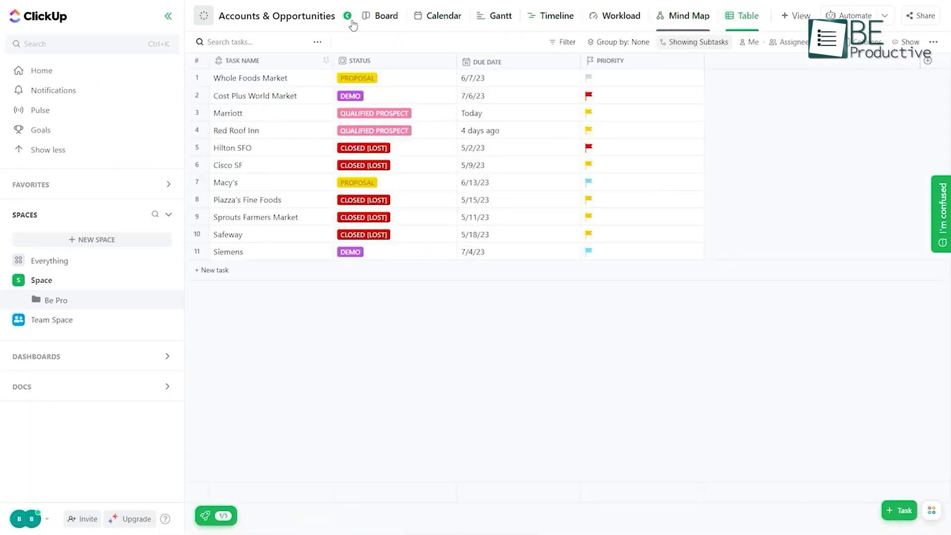
left_click(794, 16)
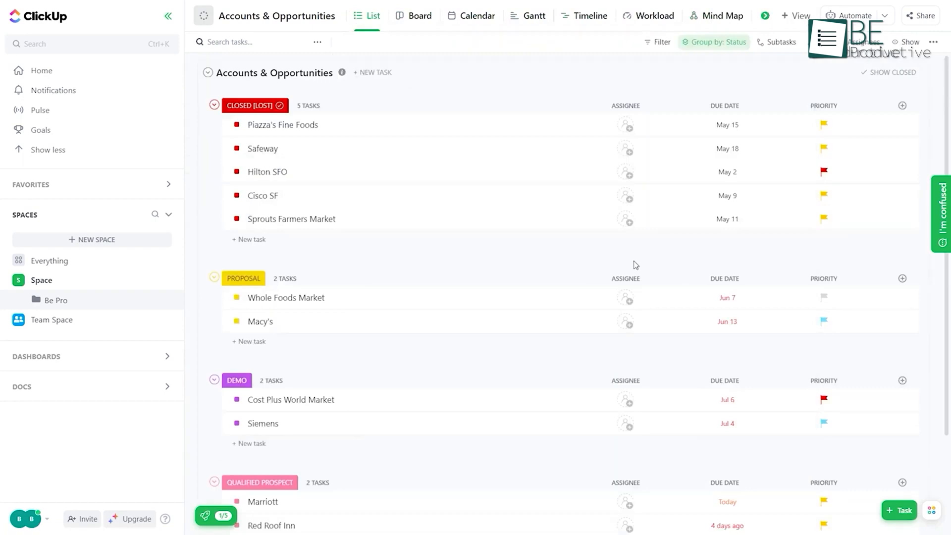
left_click(734, 16)
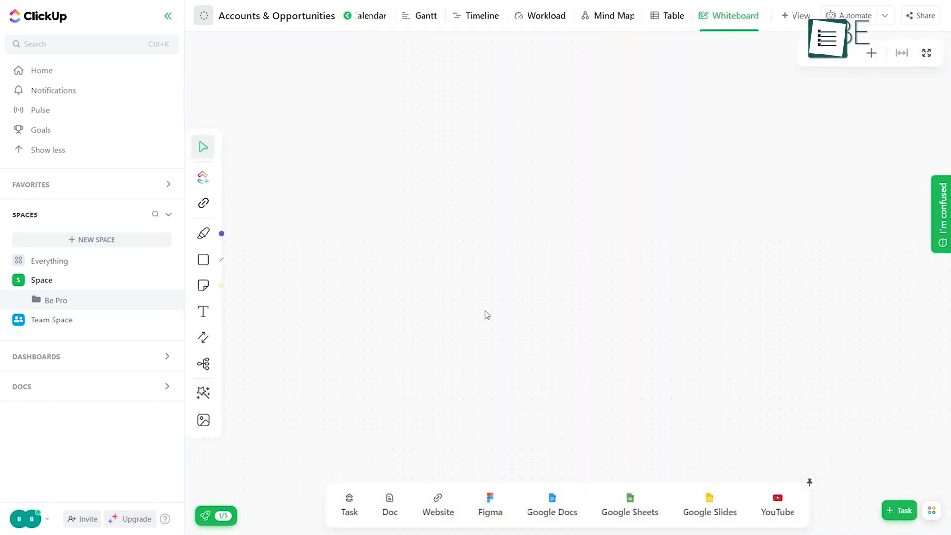
left_click(389, 497)
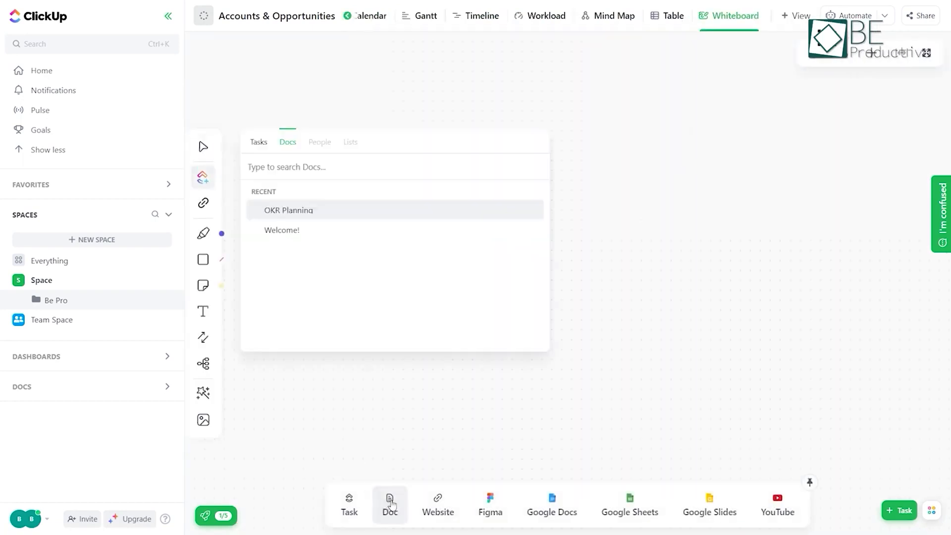
Show accounts on a Gantt chart, then add a Budget money column to the list
left_click(534, 16)
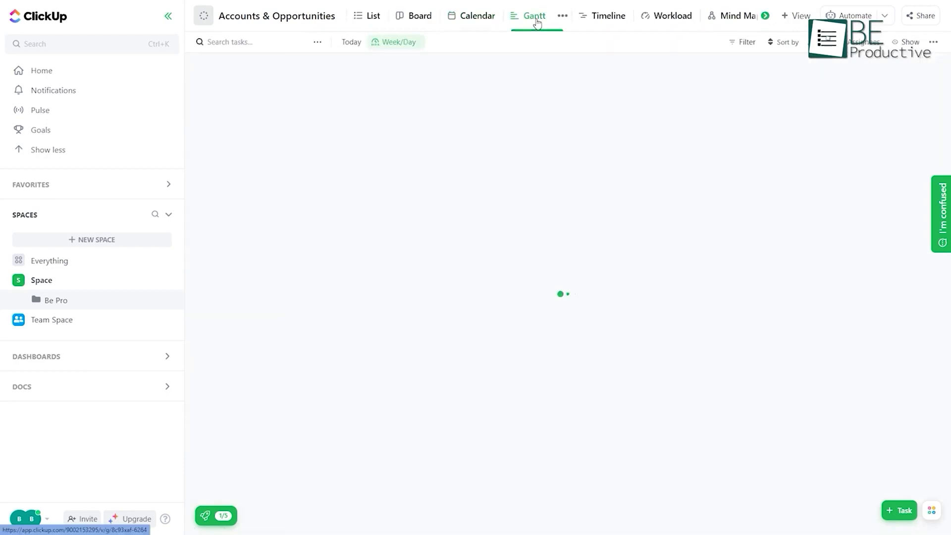
left_click(535, 15)
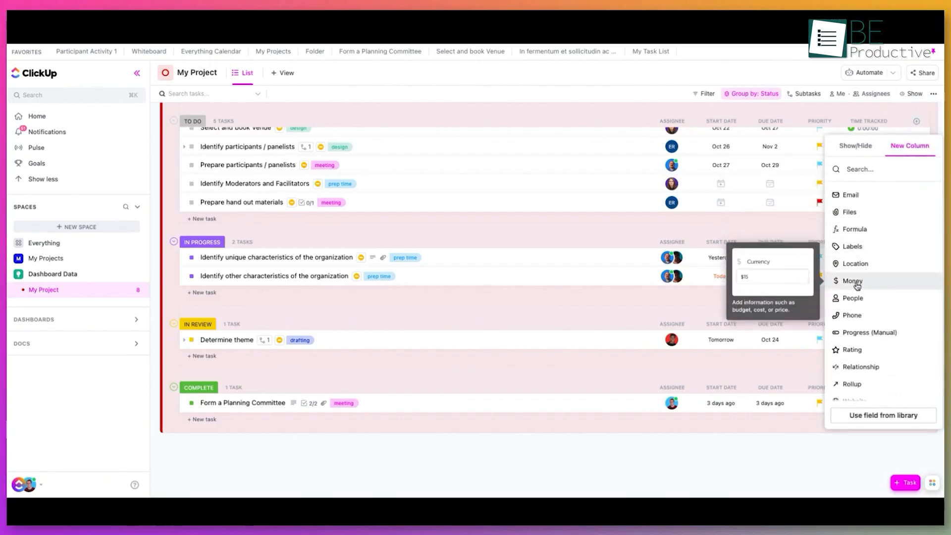
left_click(852, 281)
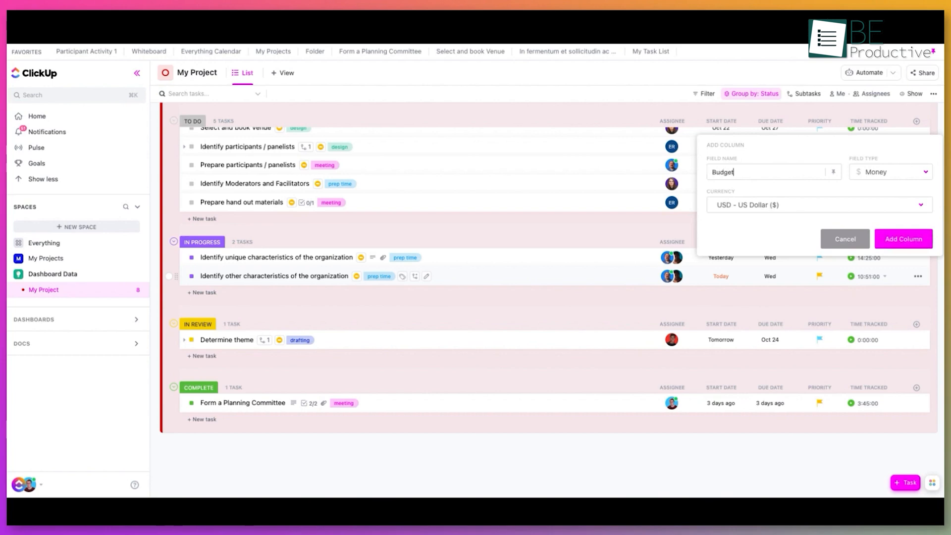
left_click(902, 239)
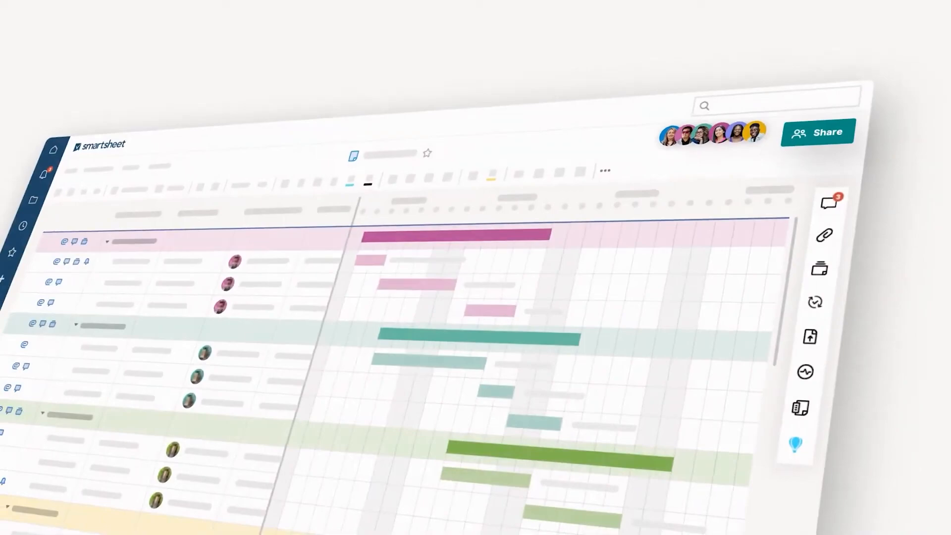
Invite with message 'Here is the link to our Q2 planning doc…' and set the link's default view
left_click(817, 132)
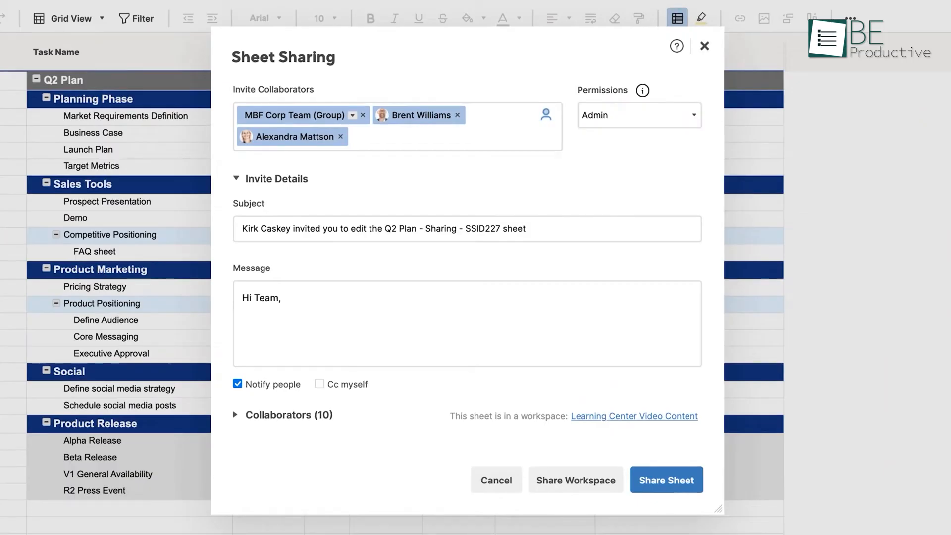
type("Here is the link to our Q2 planning d")
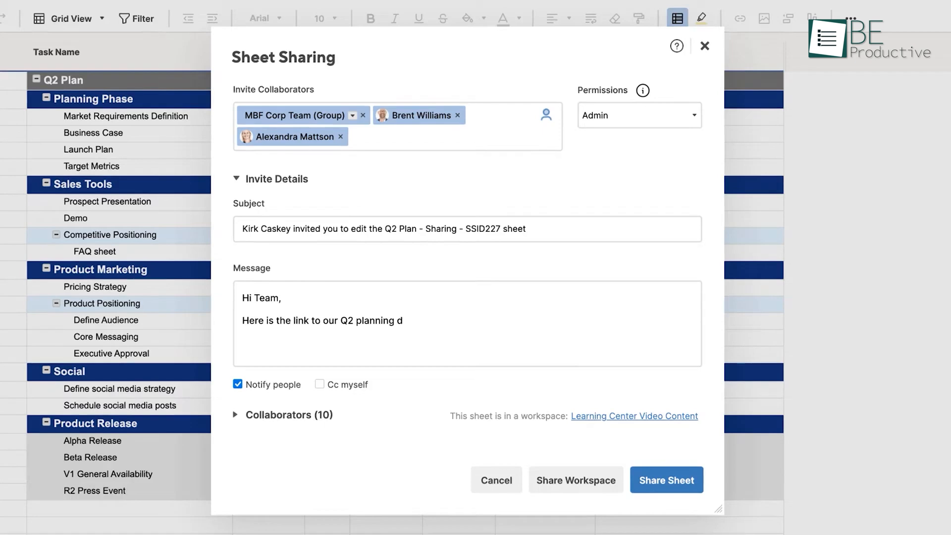
type("oc. Please keep your tasks updated.")
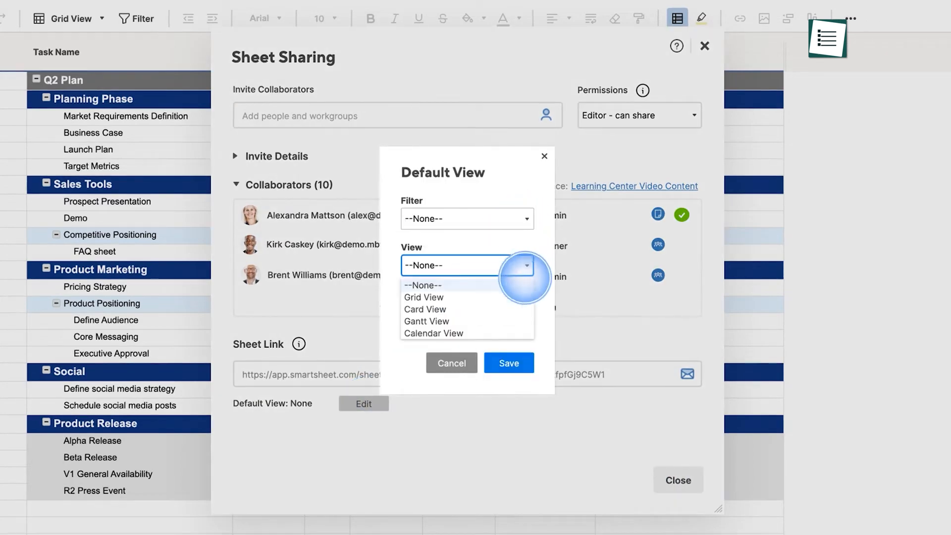
mouse_move(523, 333)
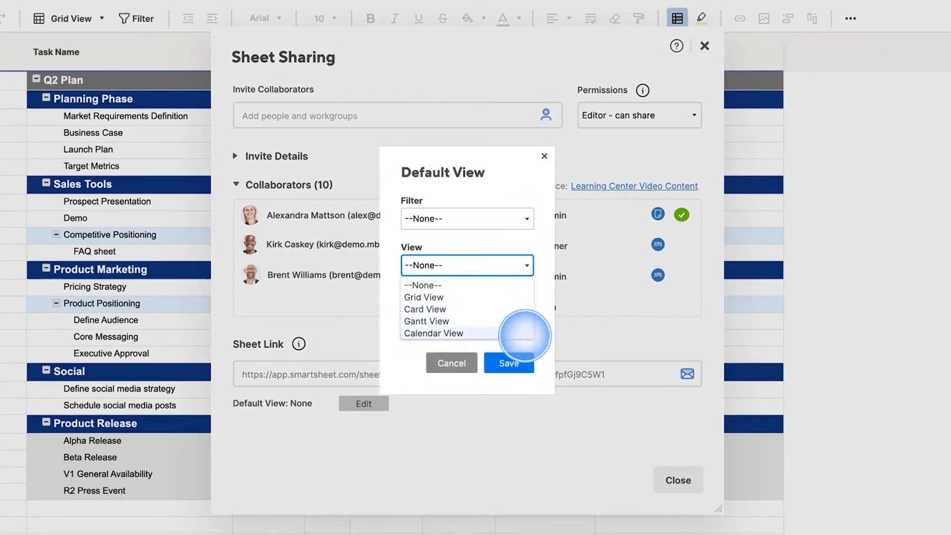
left_click(433, 332)
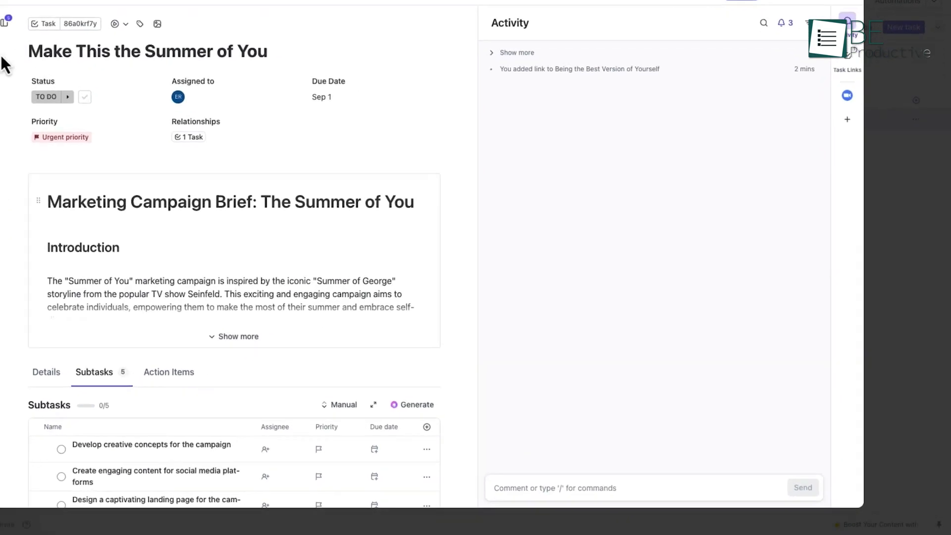
type("@al")
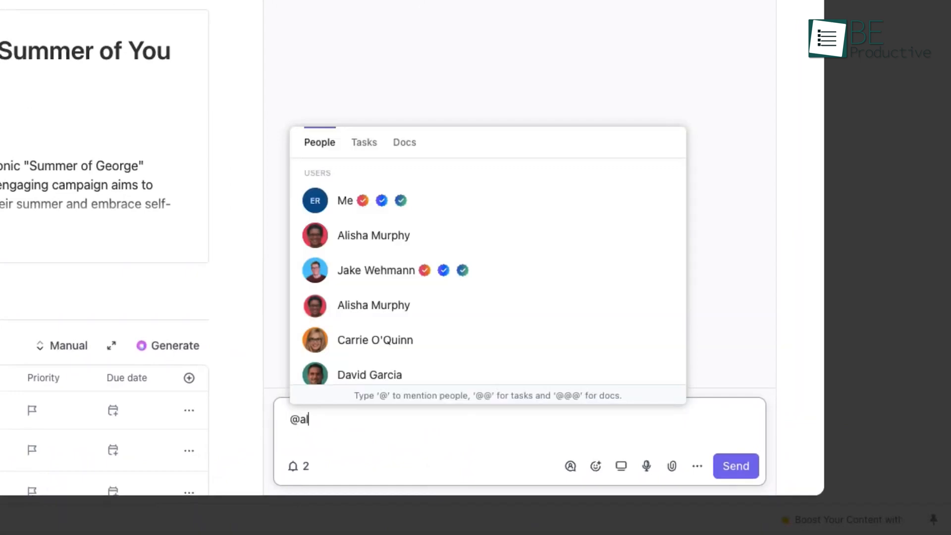
left_click(373, 235)
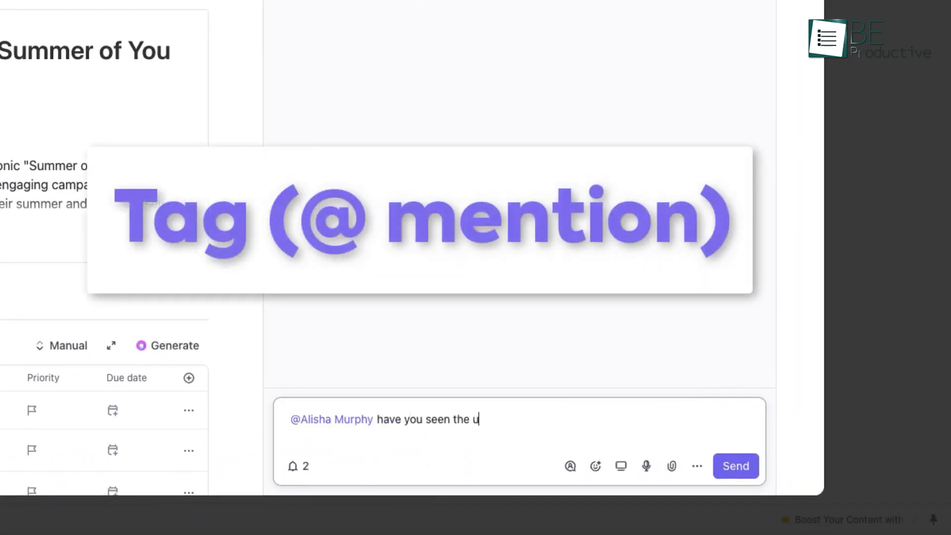
left_click(735, 465)
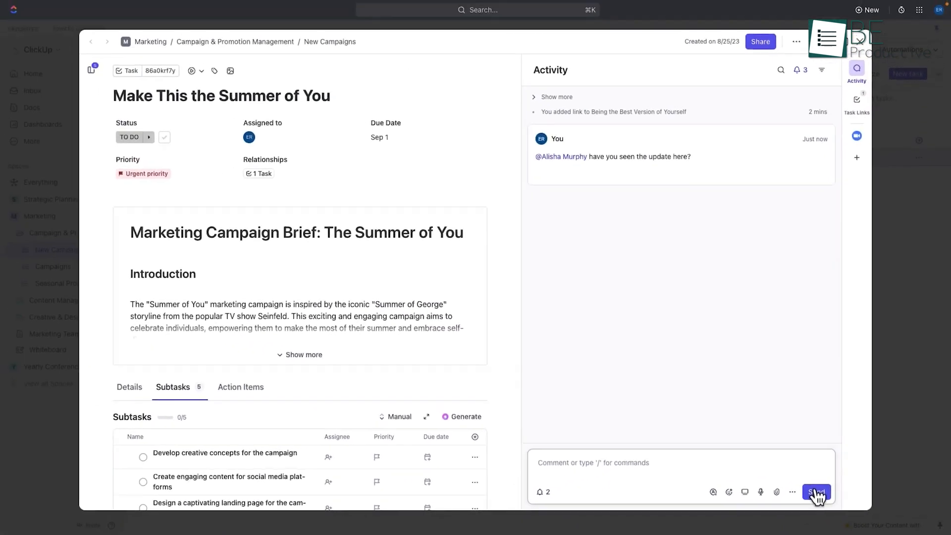
left_click(816, 491)
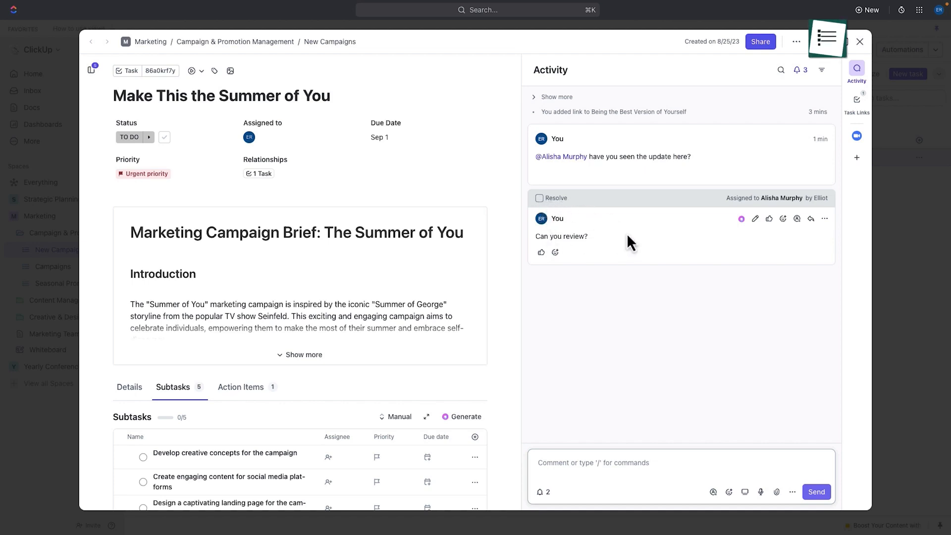
mouse_move(613, 309)
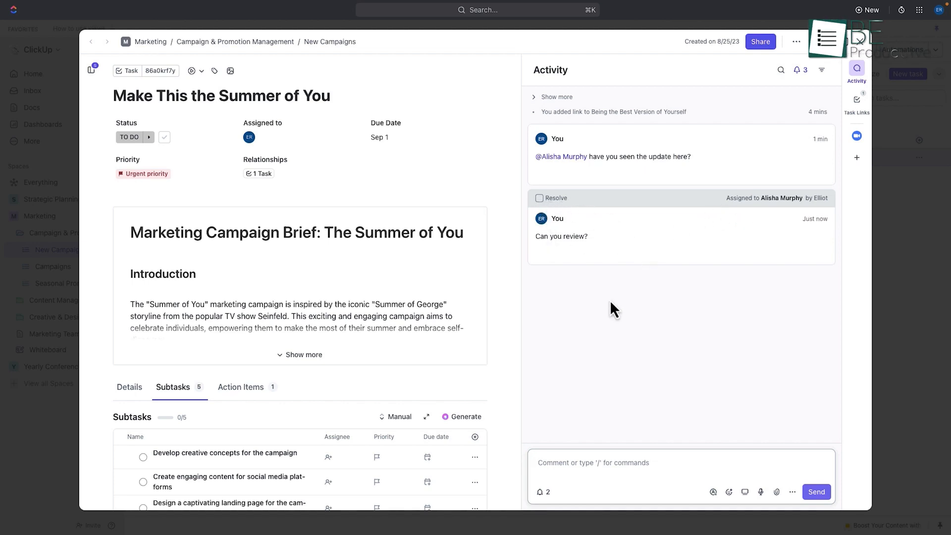
left_click(859, 41)
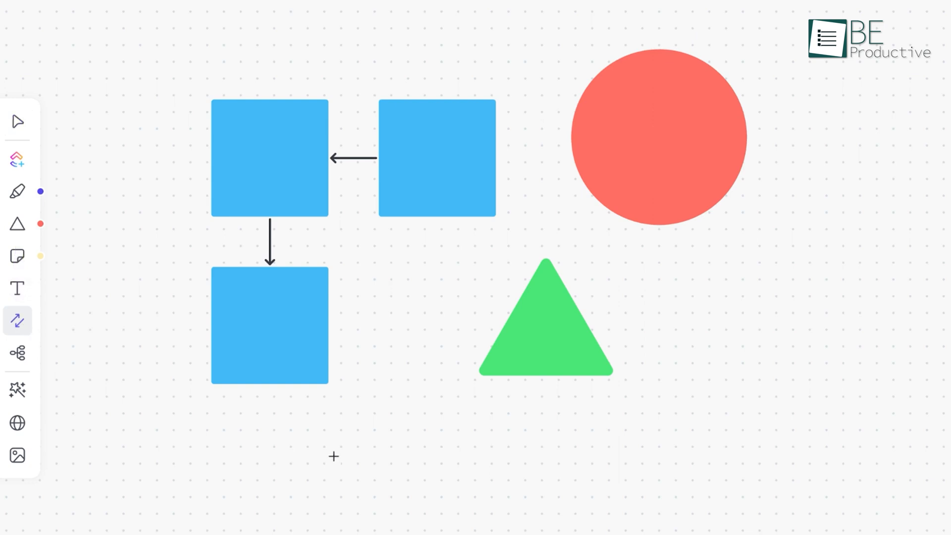
Draw a connector arrow from the lower blue square to the green triangle
left_click_drag(330, 324, 476, 317)
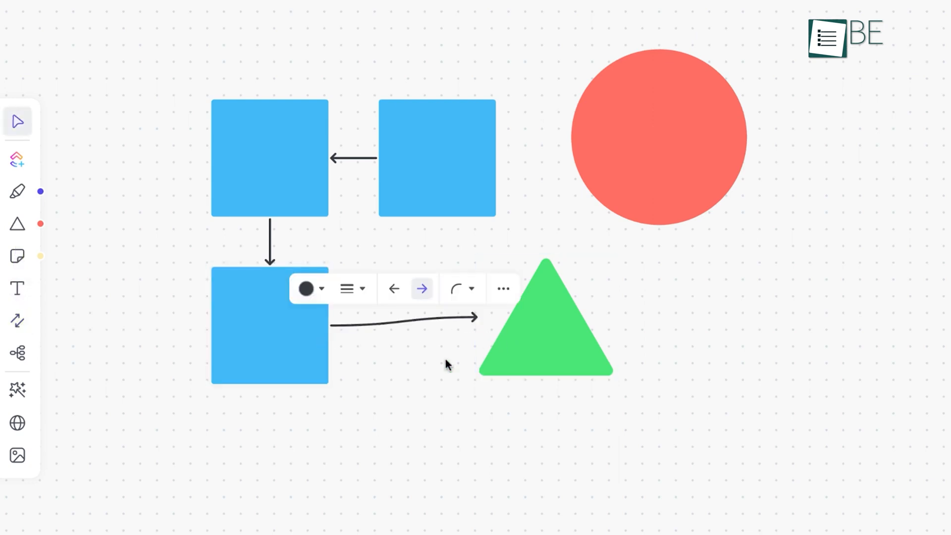
left_click(306, 288)
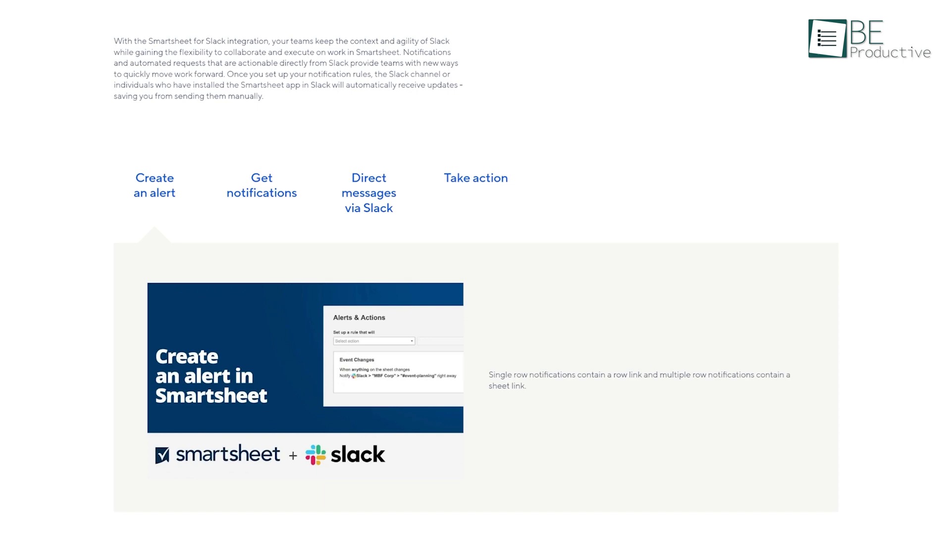
Review the sheet's collaborators, then browse to the Demo - Grouping and Summary workspace
scroll("down", 3)
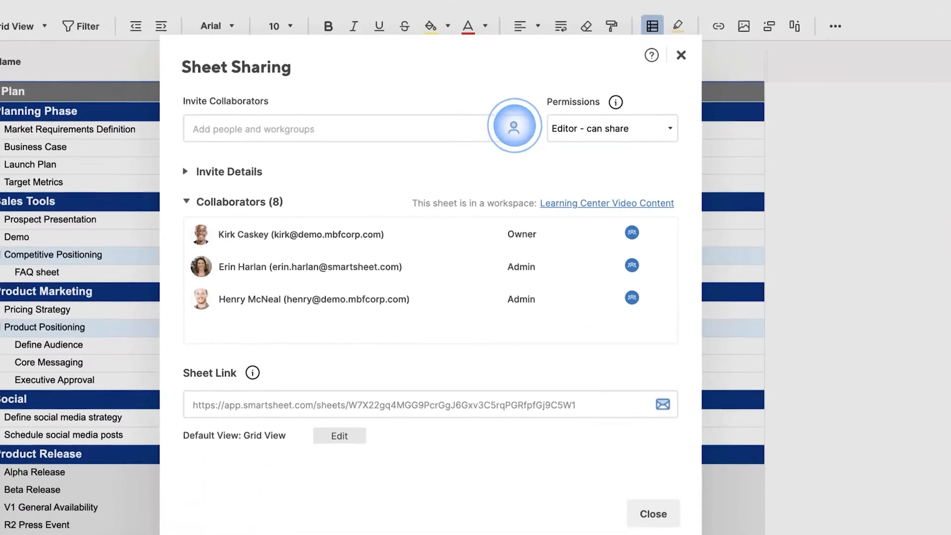
left_click(513, 126)
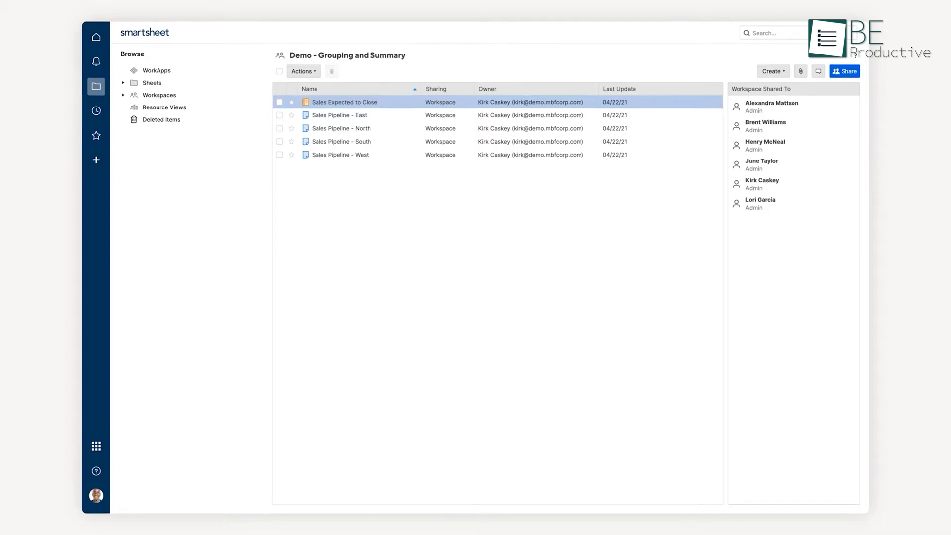
Open Filter Criteria and choose Quoted Price as the filter field
left_click(213, 137)
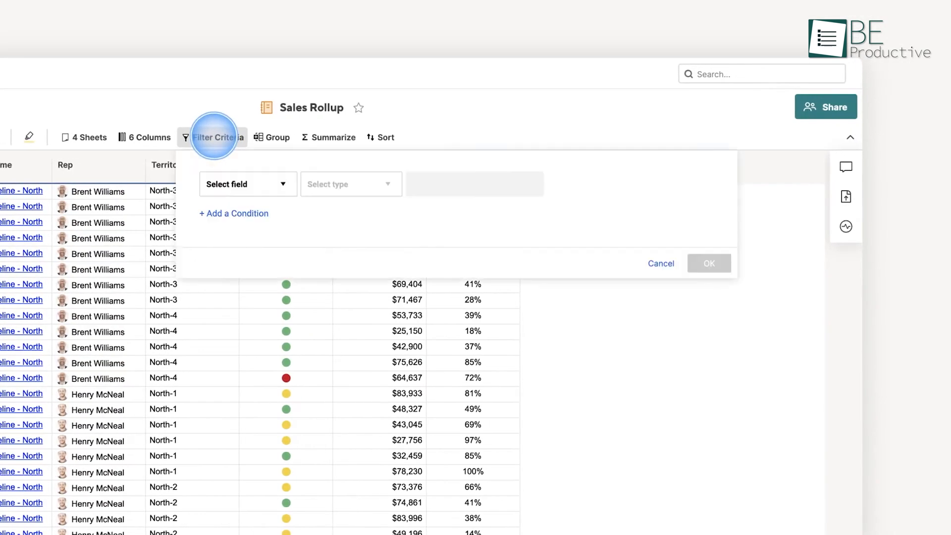
left_click(245, 184)
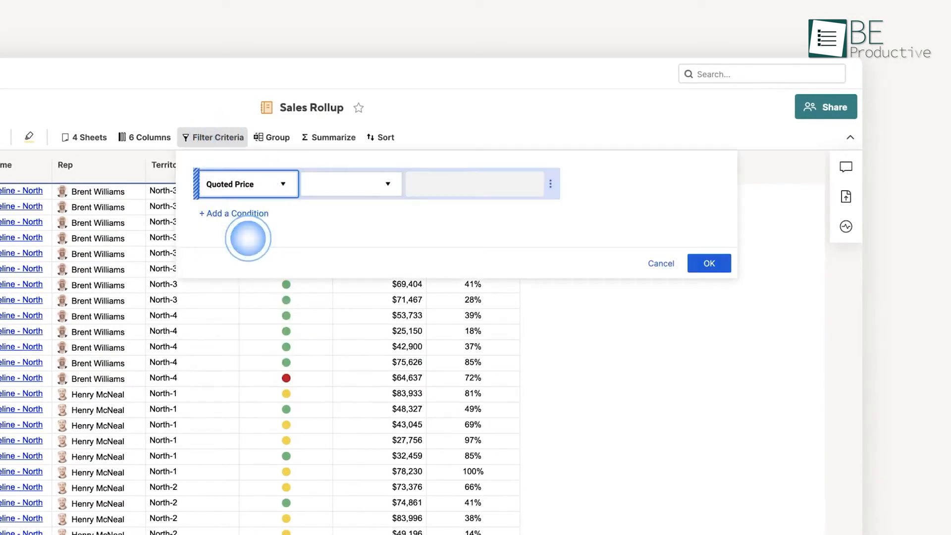
left_click(351, 184)
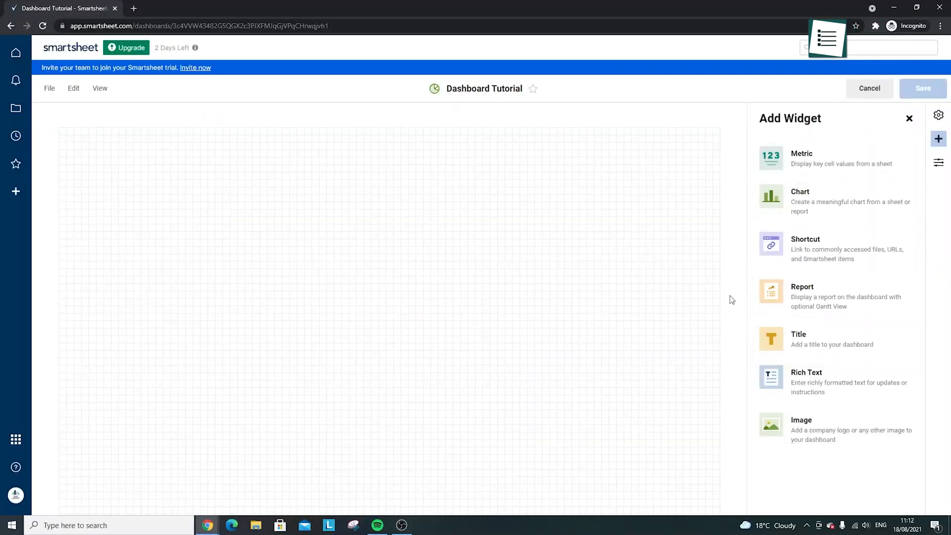
Add Title, Rich Text, Shortcut, Image and Total Items metric (38) widgets
left_click(798, 338)
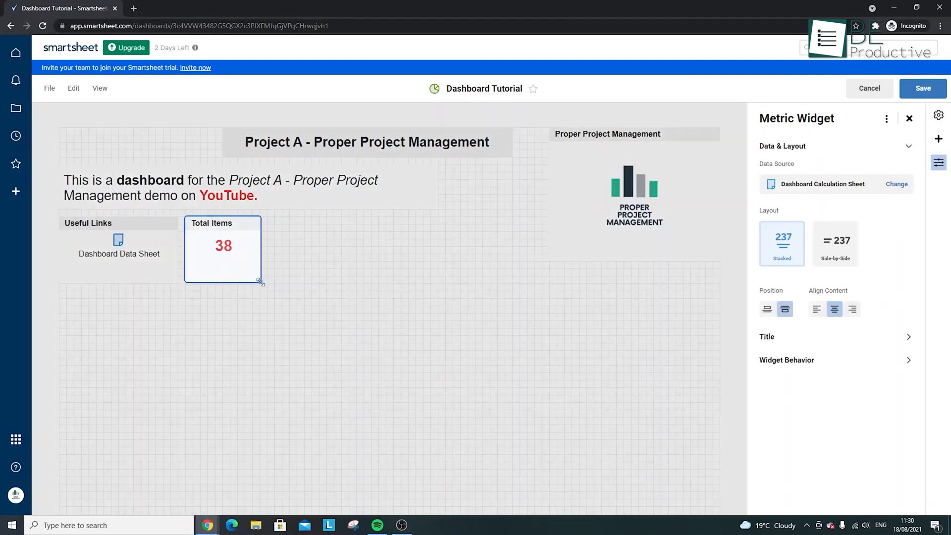
right_click(223, 249)
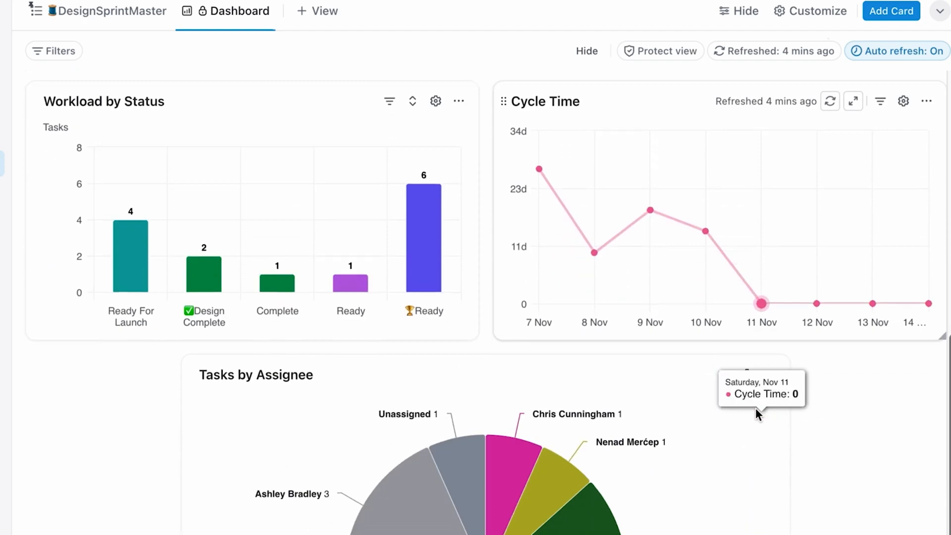
Scroll the priority and assignee dashboard and open the Add Card gallery
scroll("down", 3)
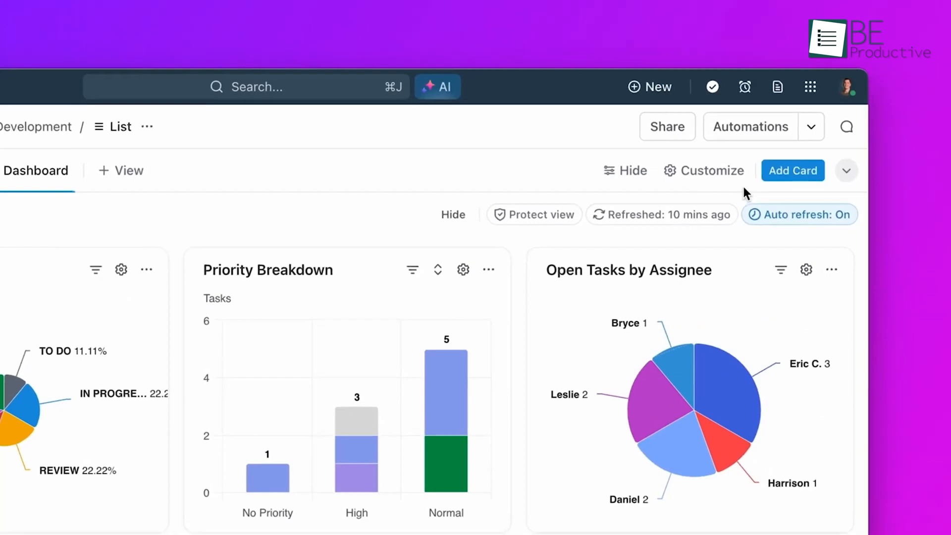
left_click(792, 170)
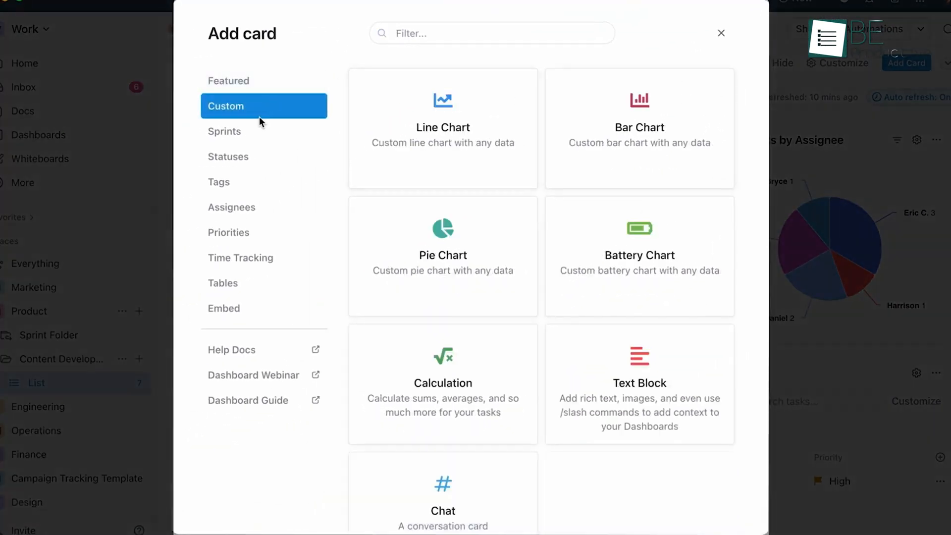
Browse the Sprints and Tags card types, then expand the Open Tasks by Assignee chart
left_click(224, 130)
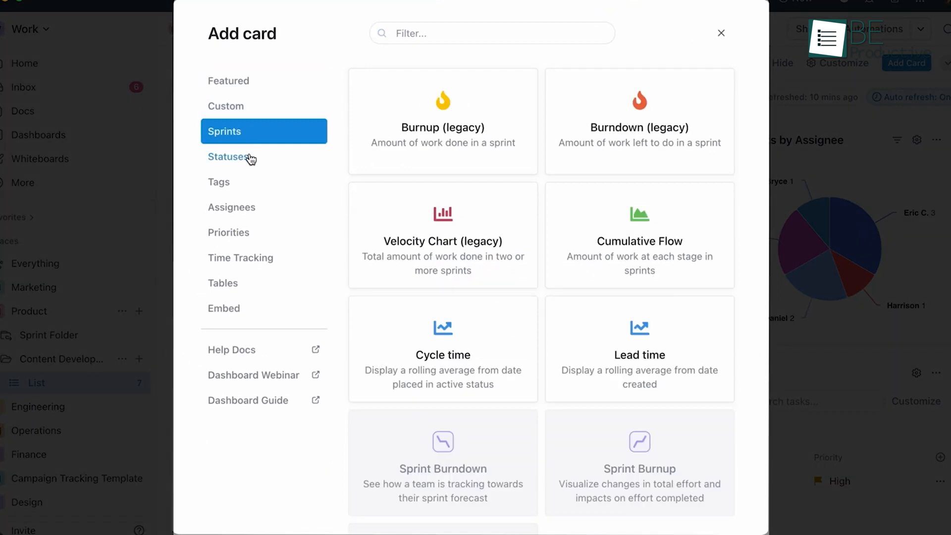
left_click(219, 182)
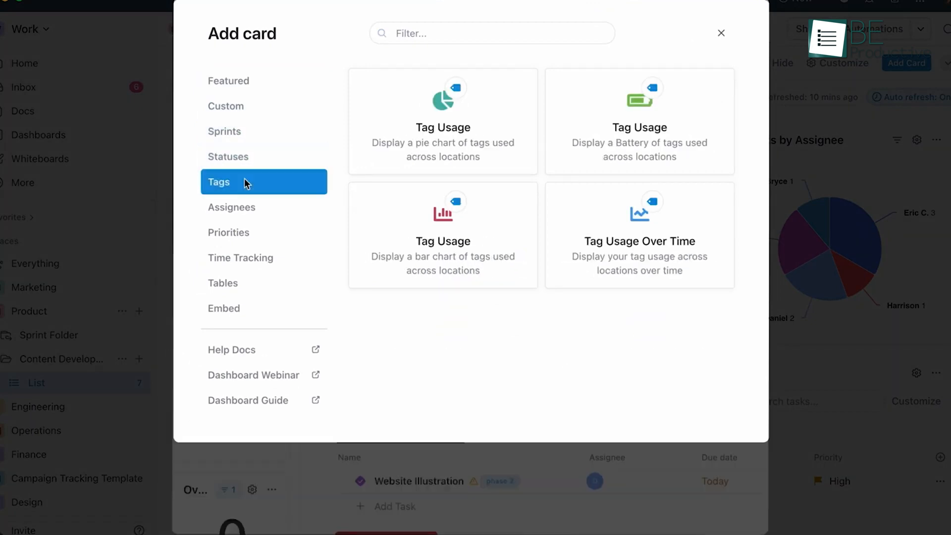
left_click(232, 207)
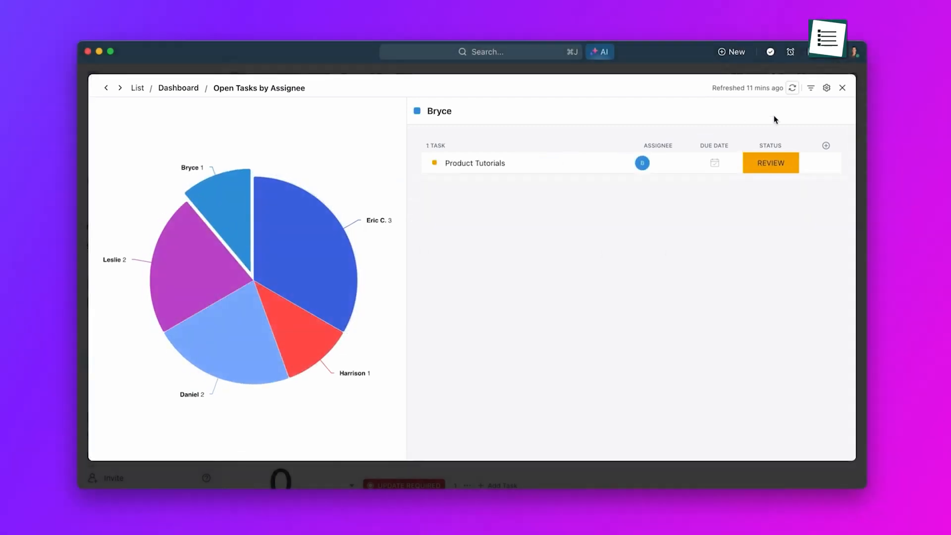
Close the expanded assignee chart and scroll through the task counts and workload charts
left_click(842, 87)
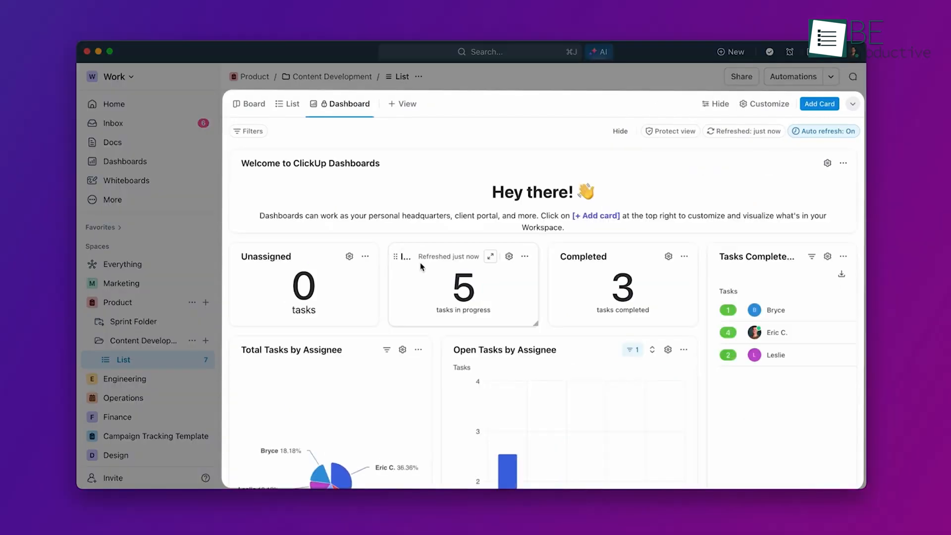
scroll("down", 3)
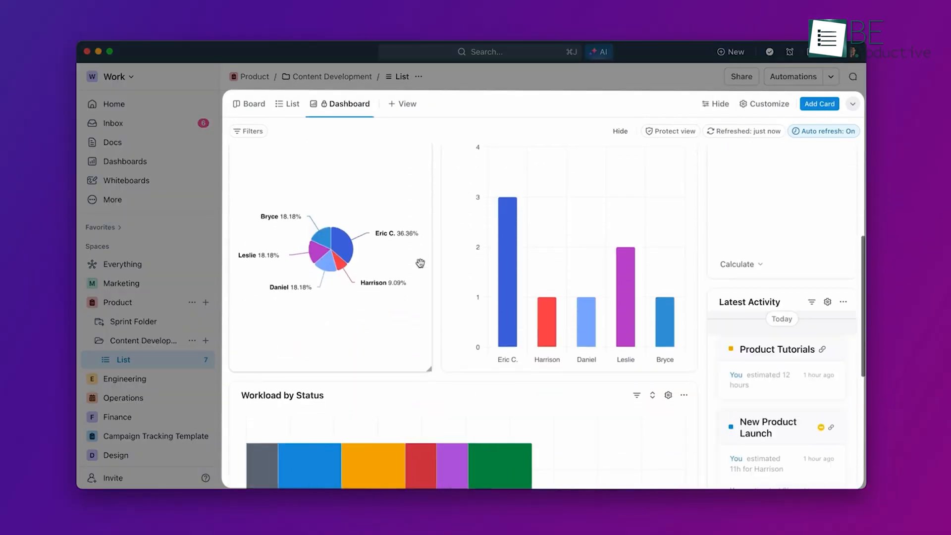
scroll("down", 3)
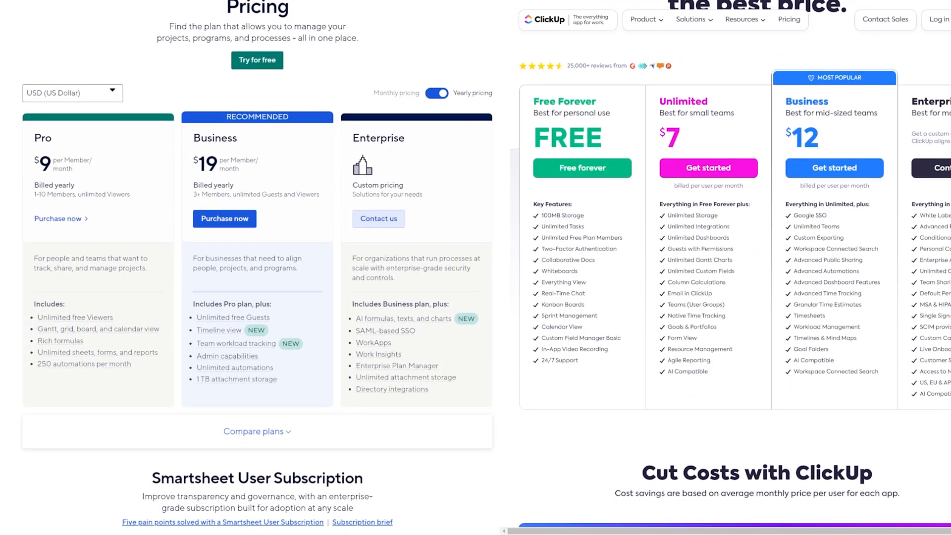
scroll("down", 3)
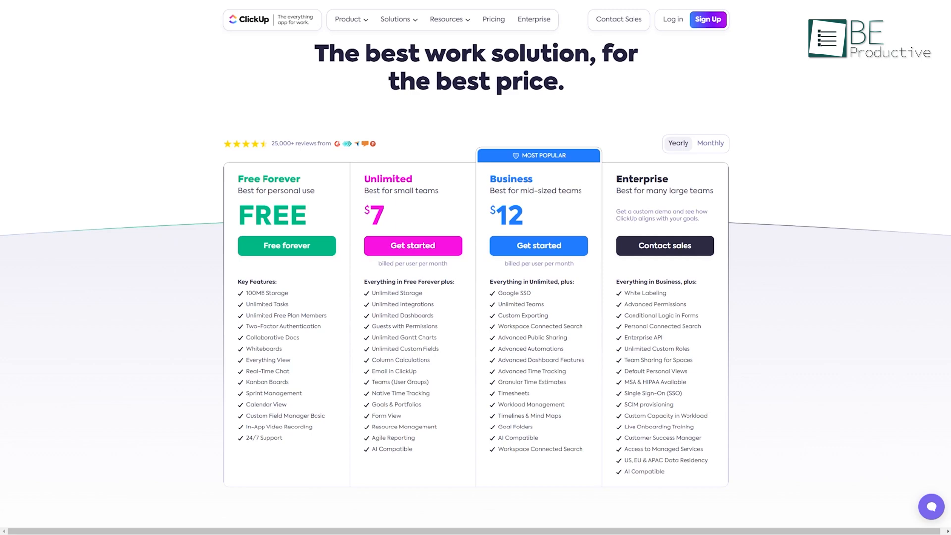
scroll("down", 3)
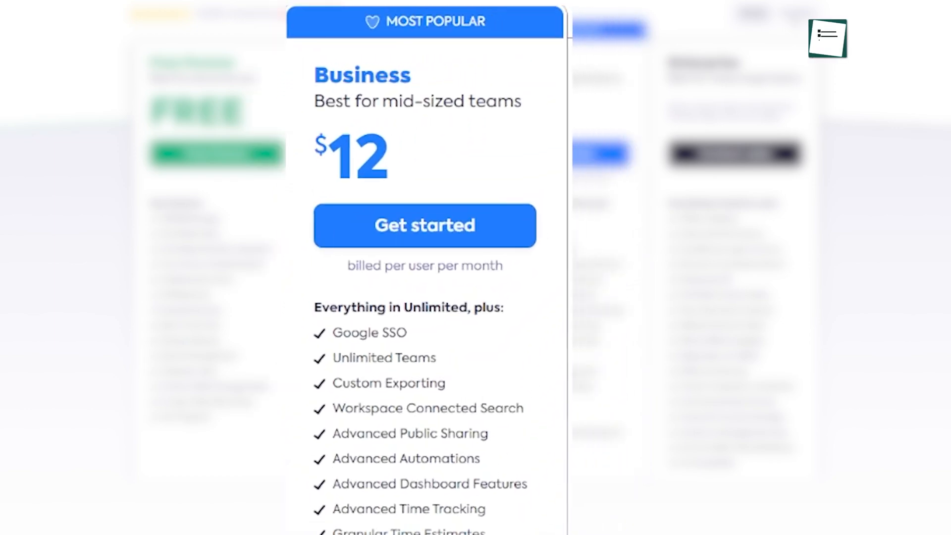
scroll("down", 3)
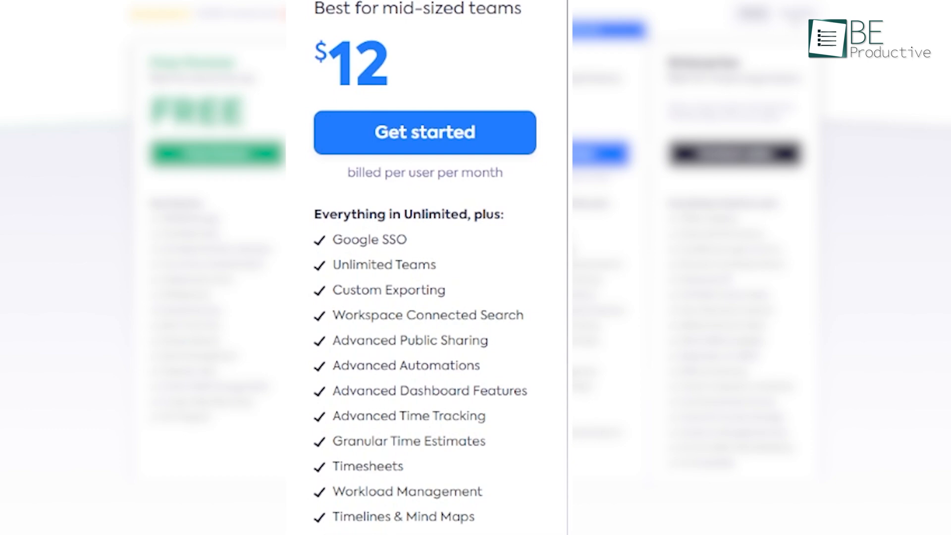
scroll("down", 3)
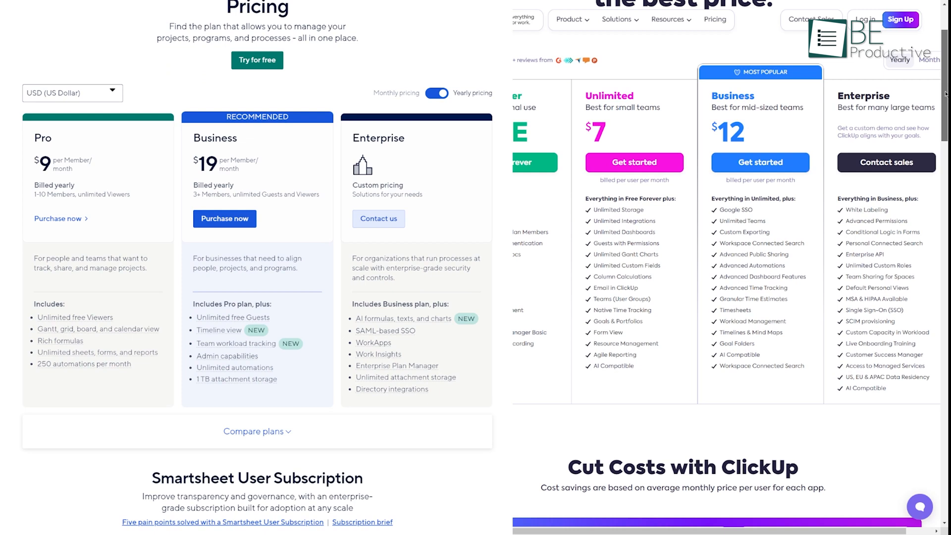
scroll("up", 3)
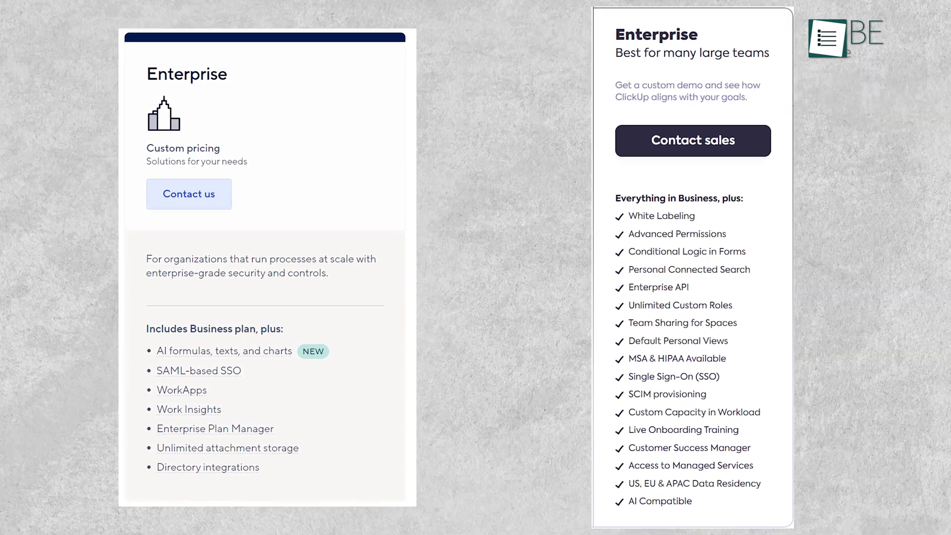
scroll("down", 3)
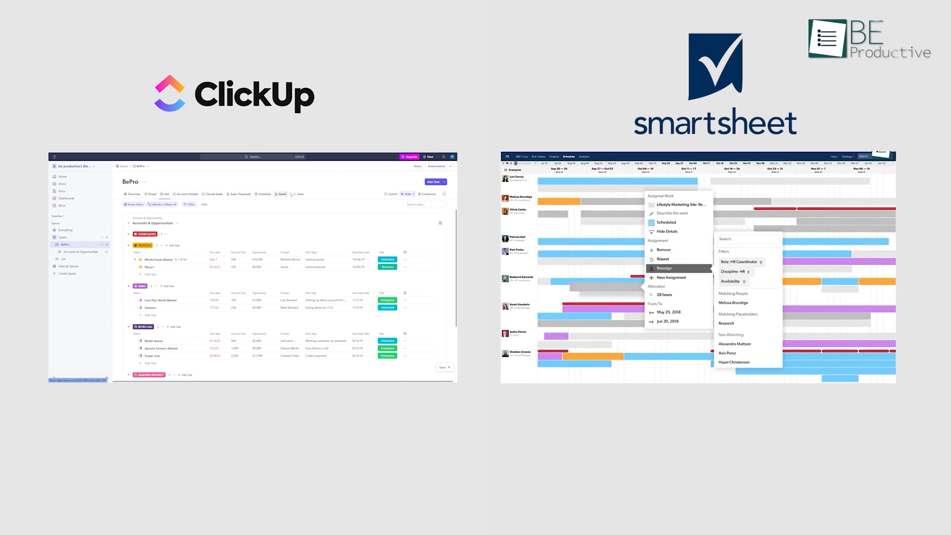
Open the Sales CRM Leads list and its automations panel
left_click(64, 230)
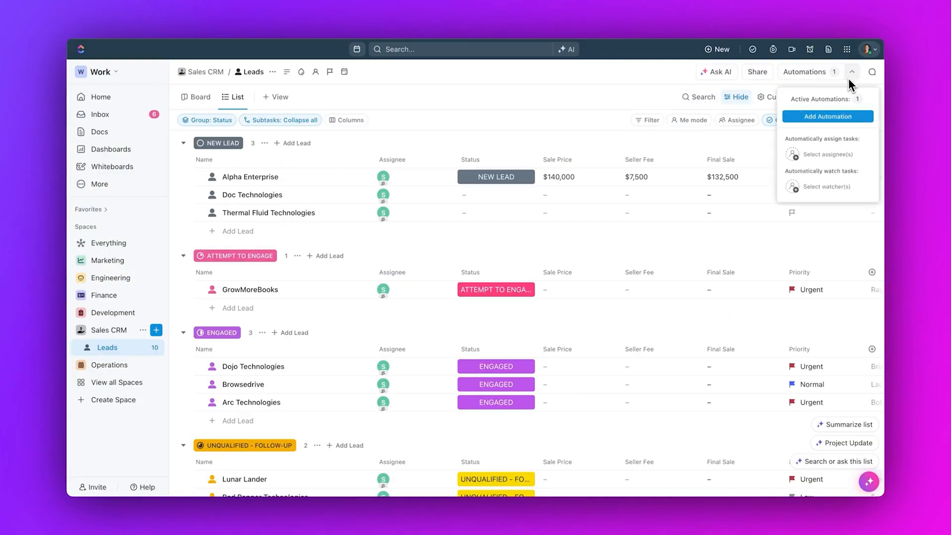
Start a Leads automation triggered by a custom field change, then open My Settings
left_click(827, 116)
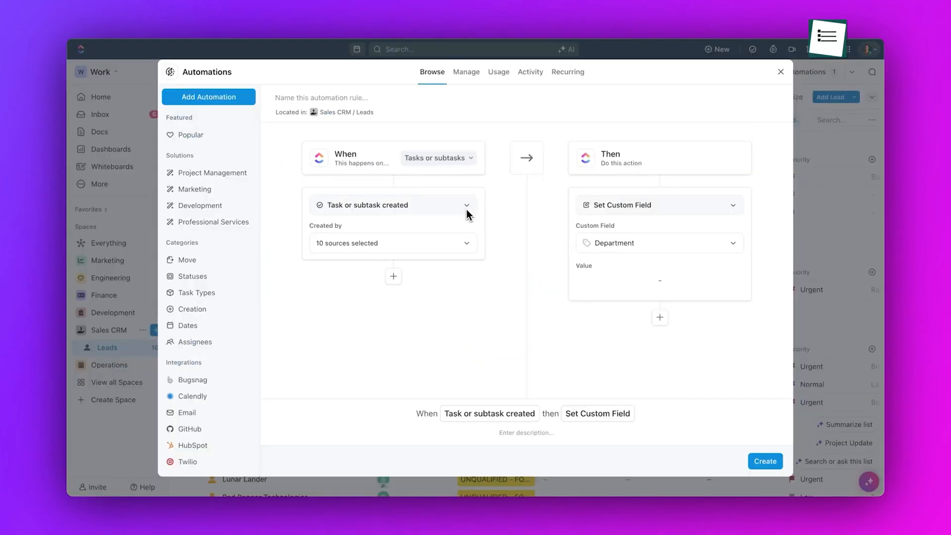
left_click(392, 204)
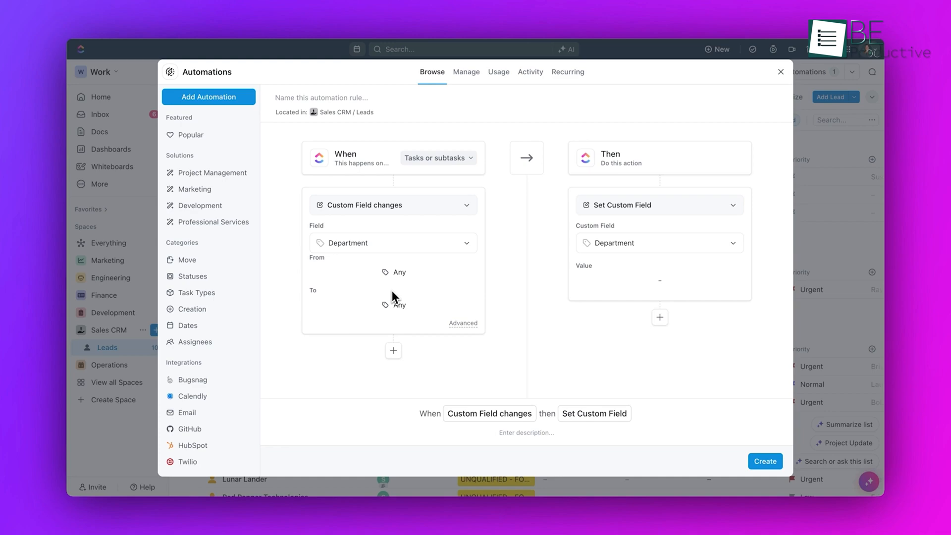
left_click(875, 48)
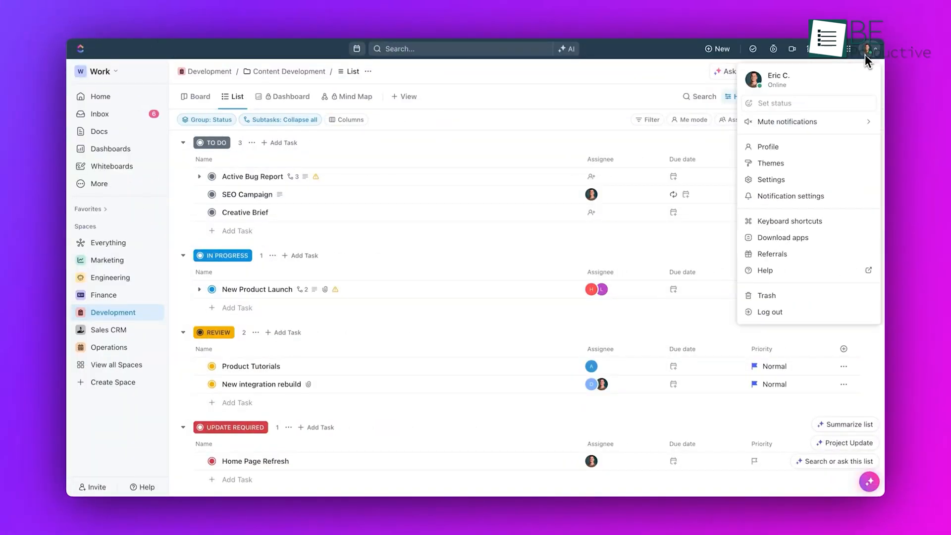
left_click(770, 179)
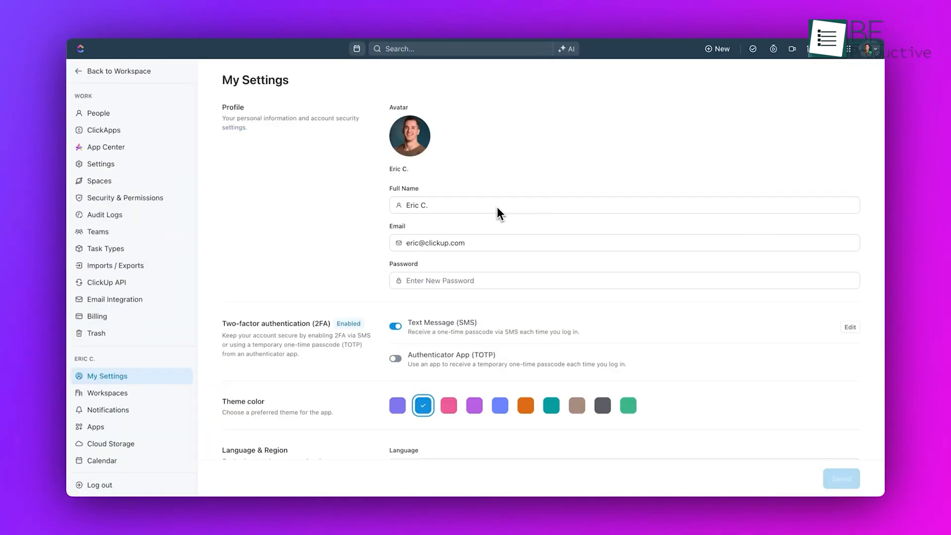
View the Audit Logs, then search Salesforce records for 'sign contract'
left_click(105, 213)
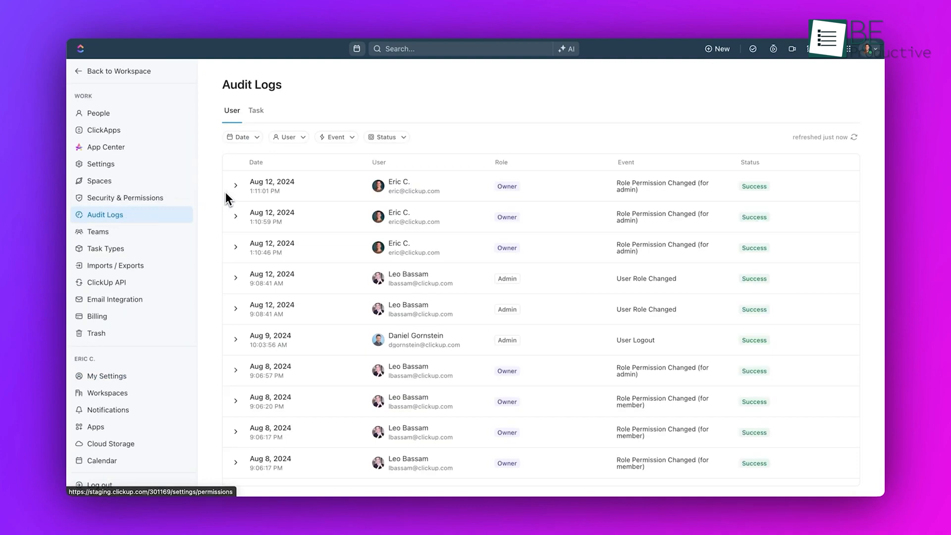
left_click(236, 185)
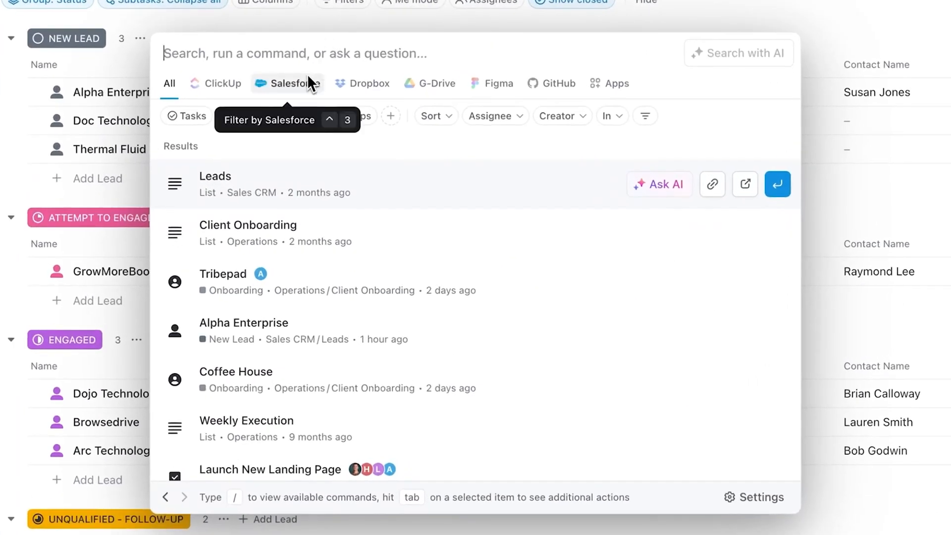
type("sign contract")
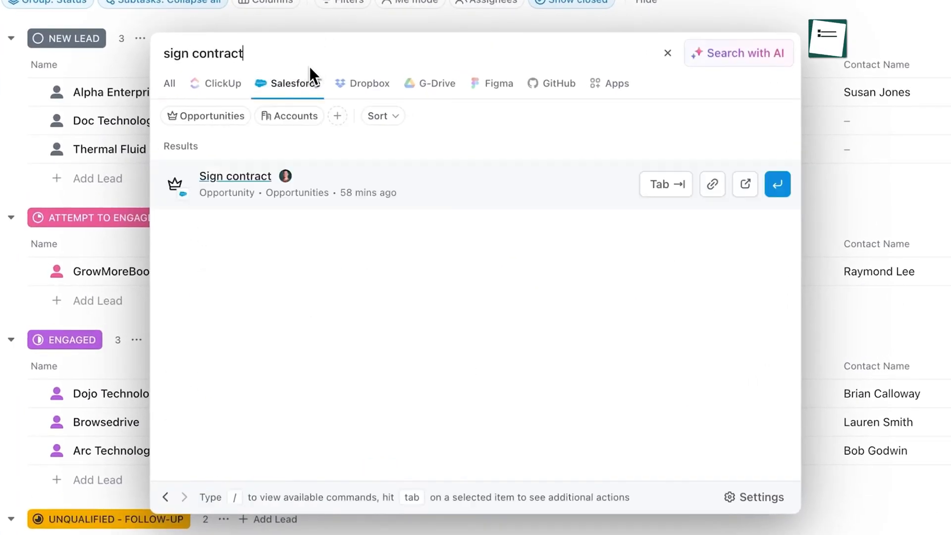